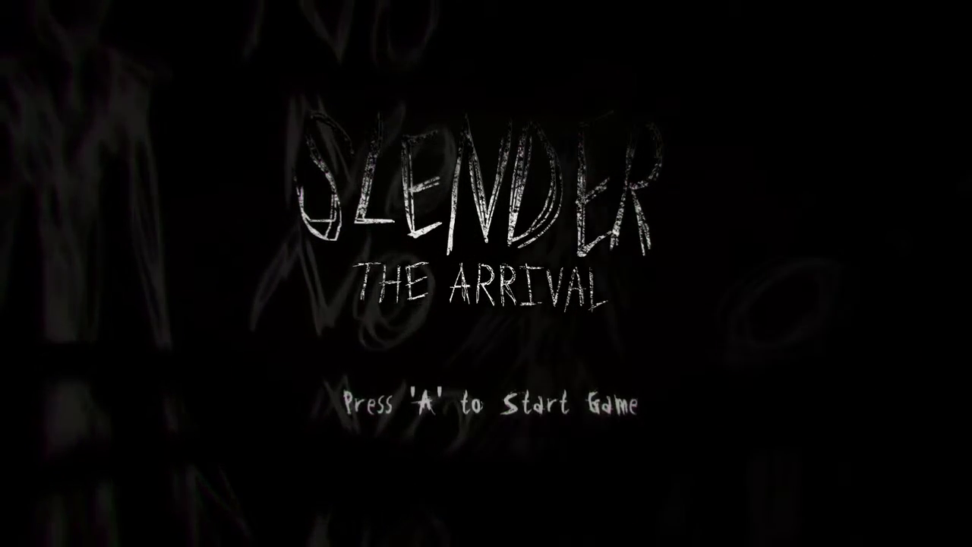
- Start the game and pick up note 3 from the backyard post, adding it to the scrapbook
key("a")
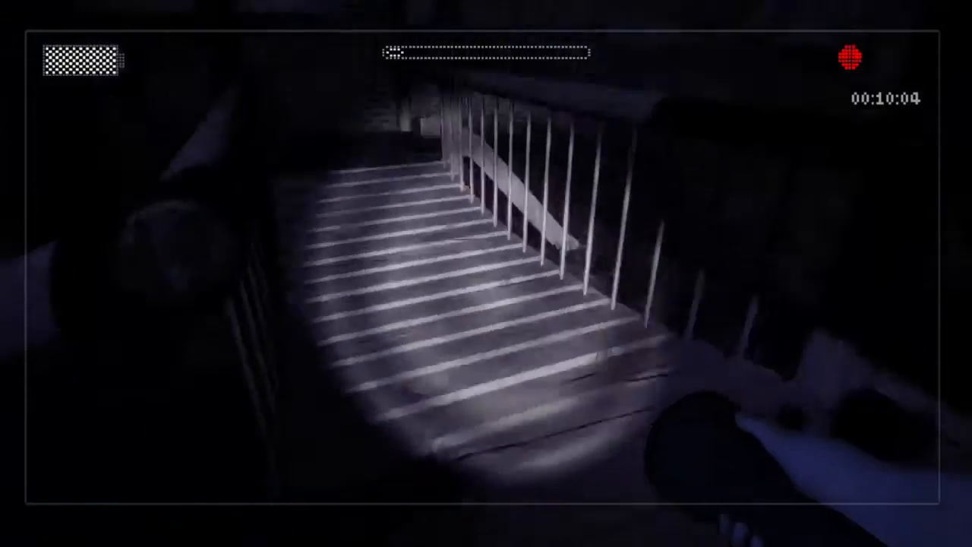
mouse_move(486, 273)
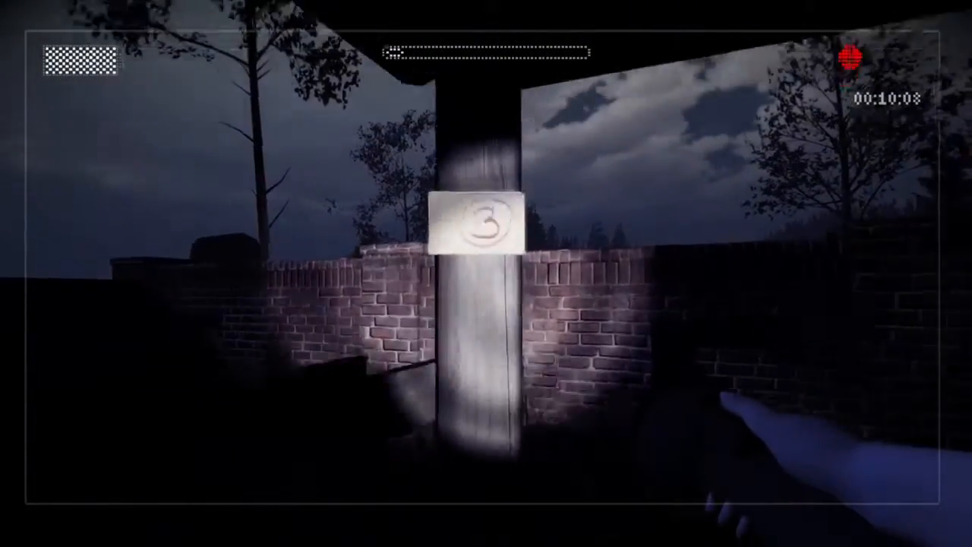
left_click(486, 228)
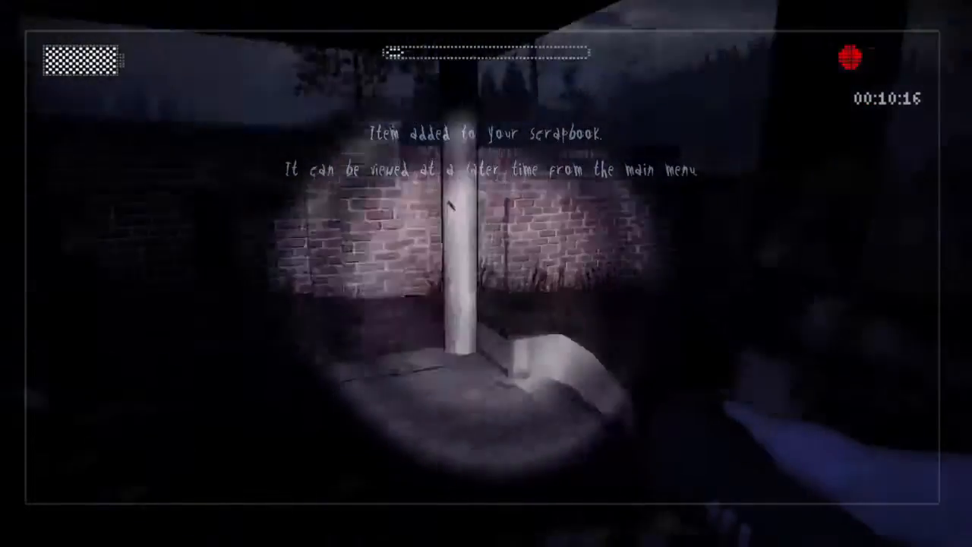
mouse_move(486, 273)
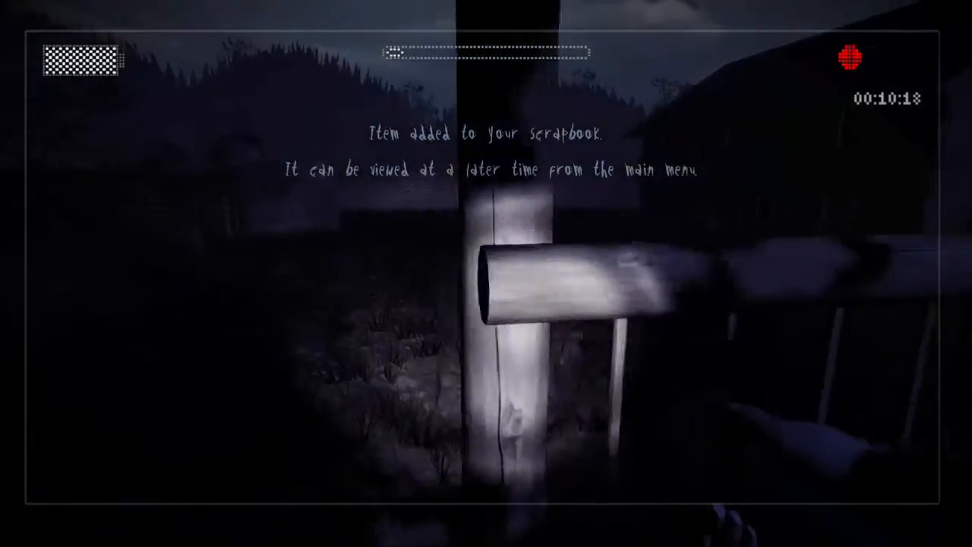